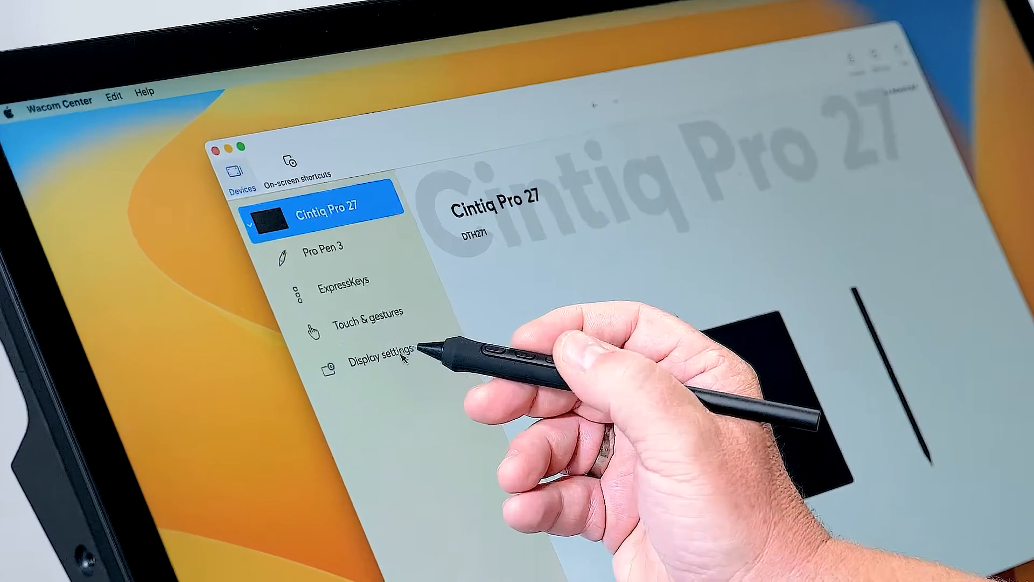
# Show the Cintiq Pro 27 Display settings page with its on-screen display menu instructions
pyautogui.click(378, 348)
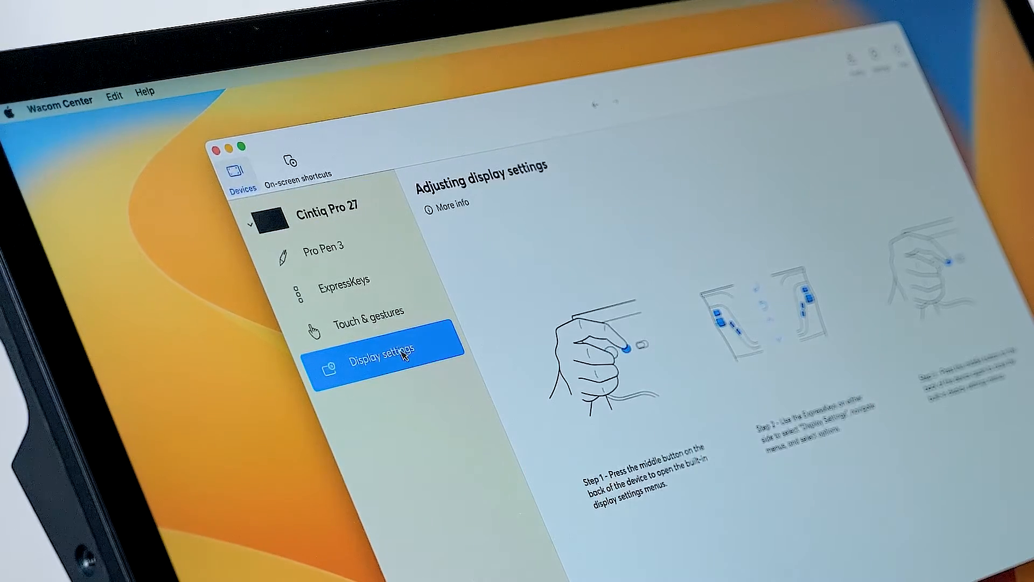